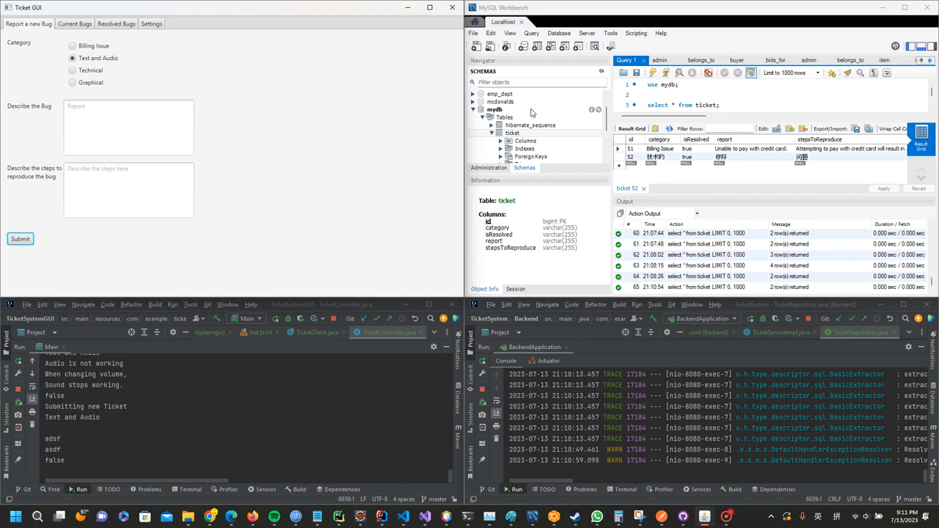
mouse_move(332, 380)
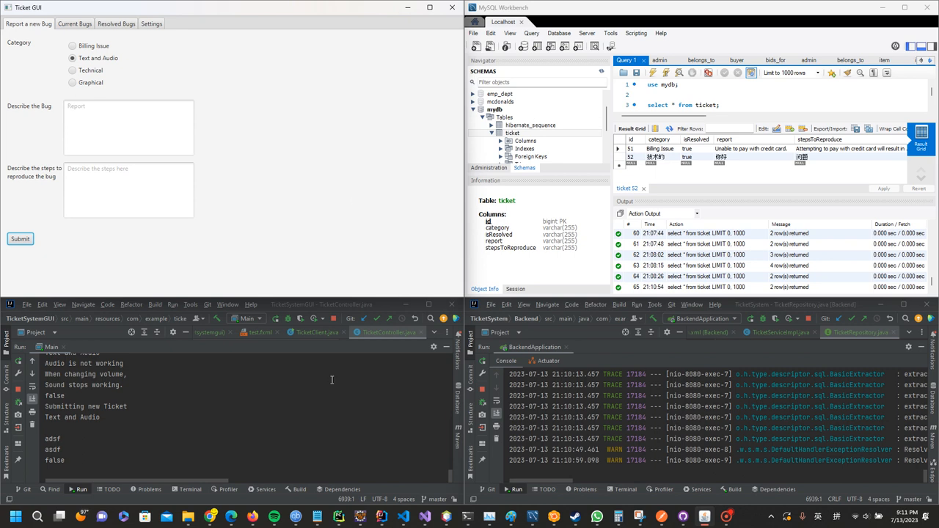
mouse_move(355, 200)
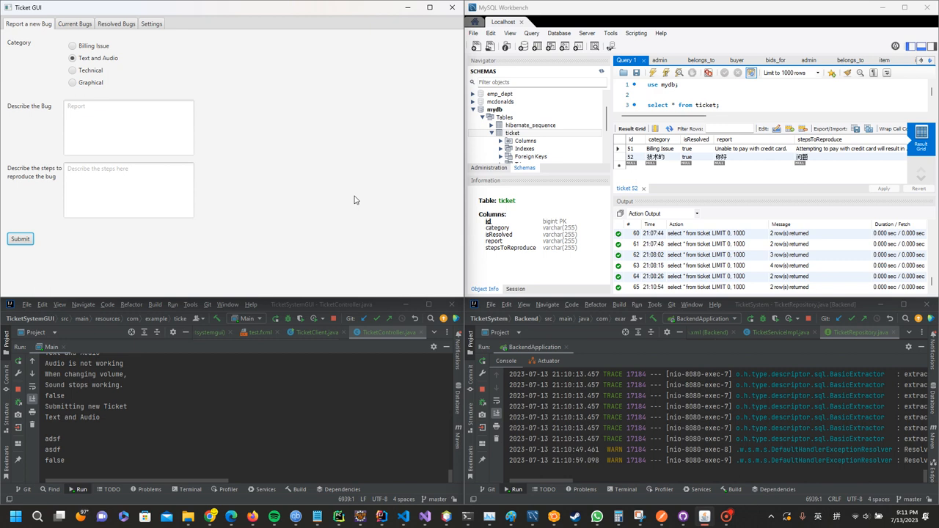
mouse_move(247, 88)
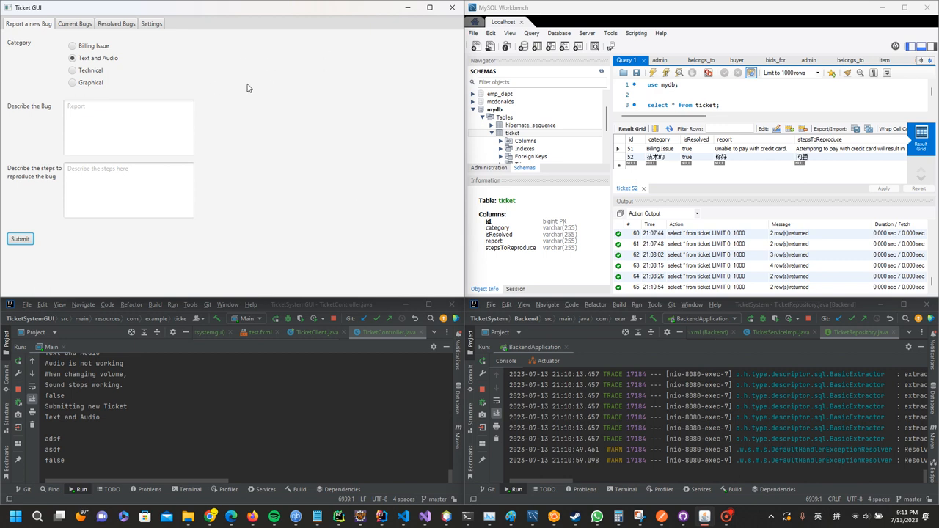
mouse_move(338, 94)
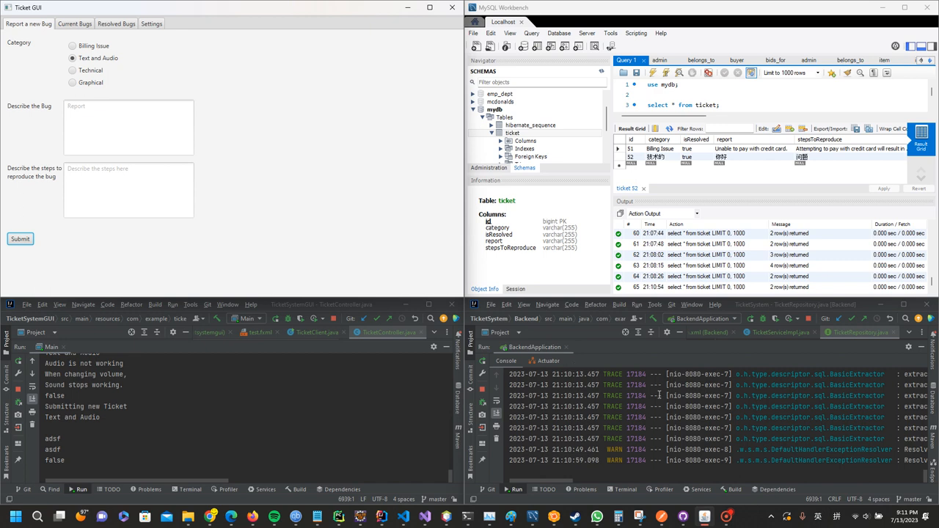
mouse_move(737, 401)
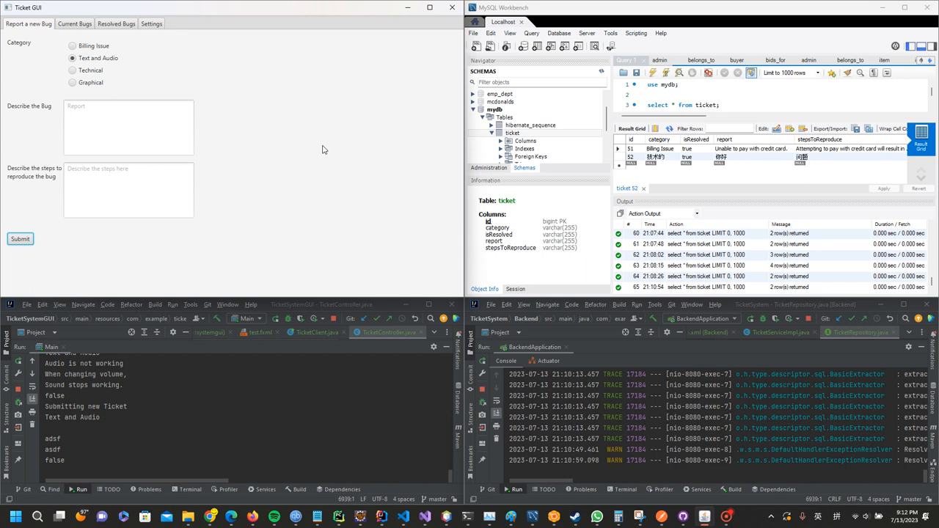
mouse_move(326, 150)
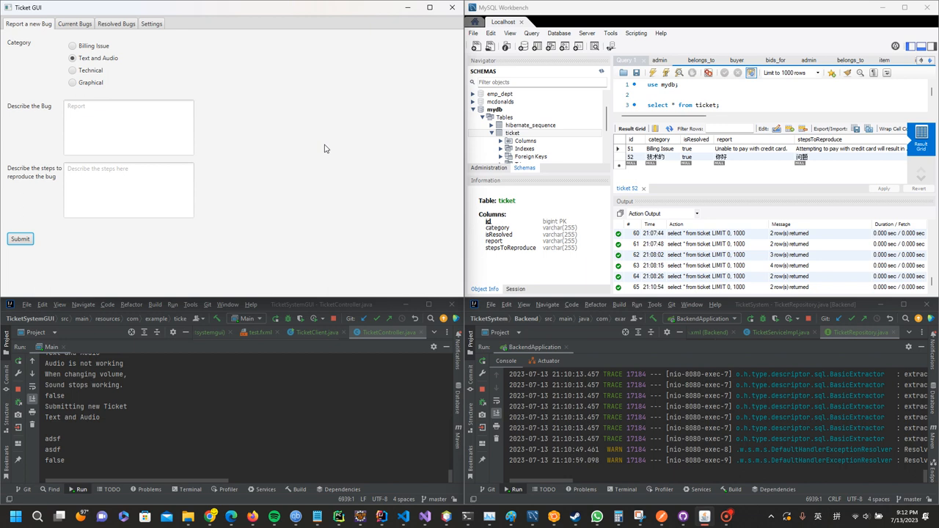
mouse_move(244, 94)
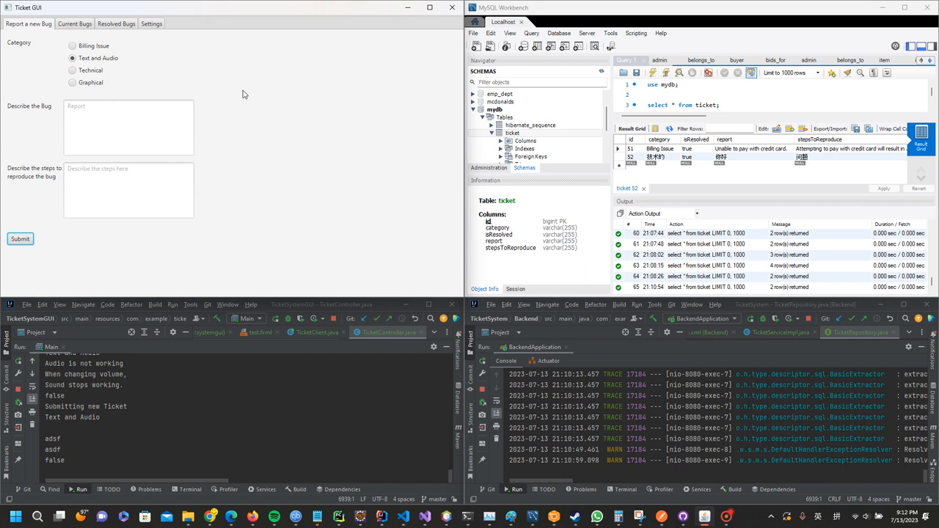
mouse_move(261, 113)
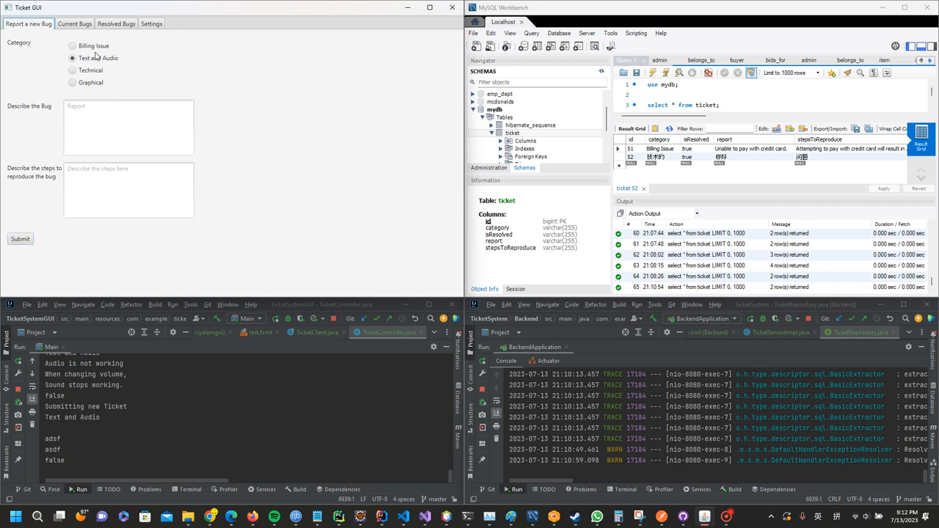
Choose the Text and Audio category and describe the bug as audio not working.
left_click(72, 46)
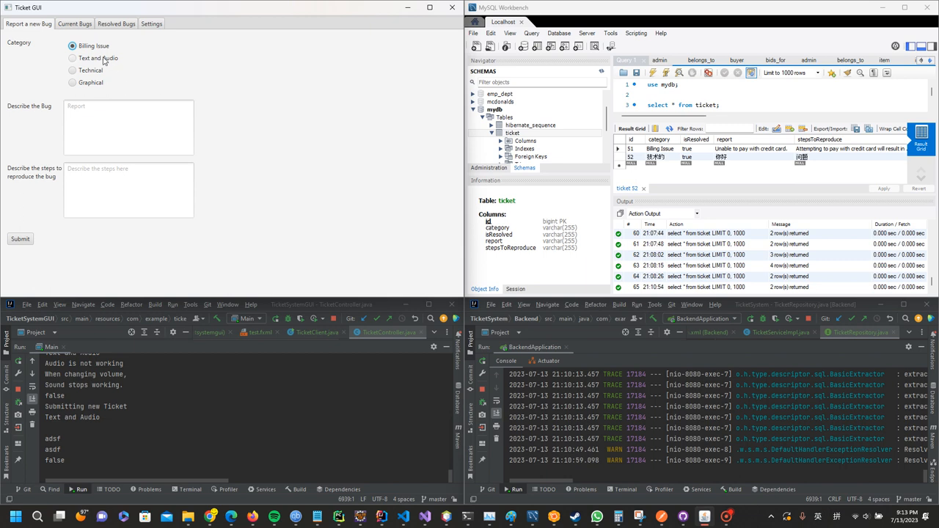
left_click(72, 59)
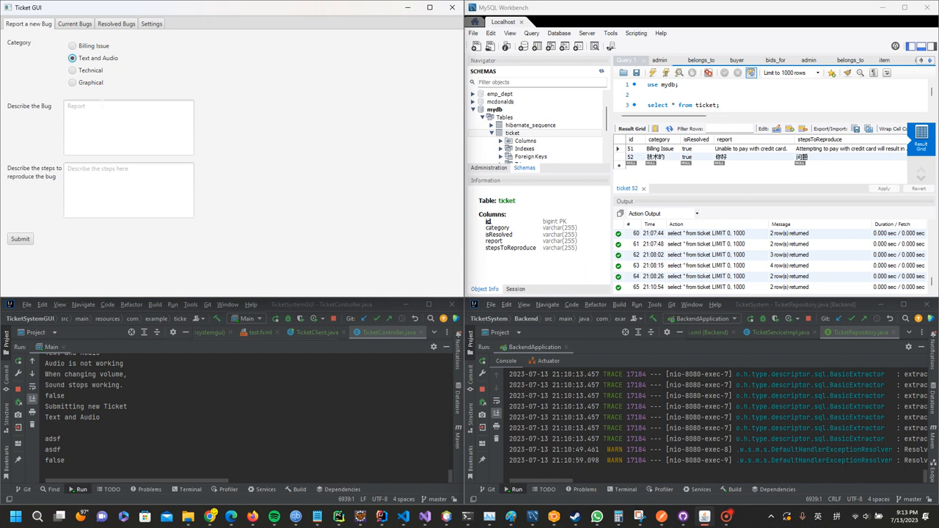
left_click(129, 126)
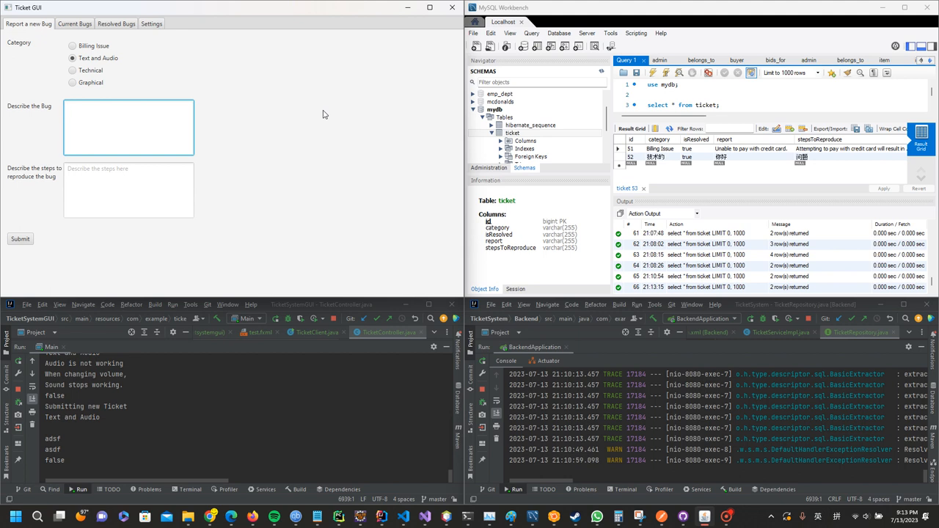
type("Audio is not working.")
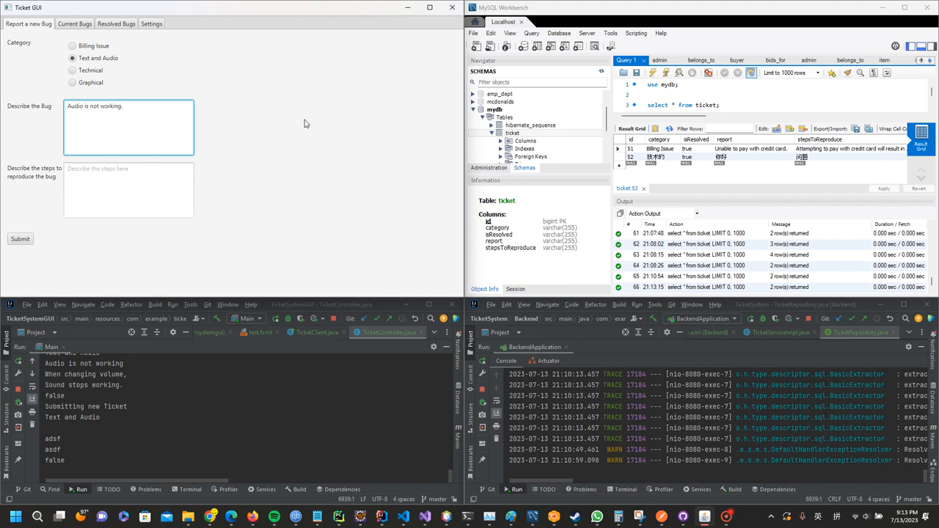
Enter reproduction steps about changing the volume and submit the ticket.
left_click(129, 189)
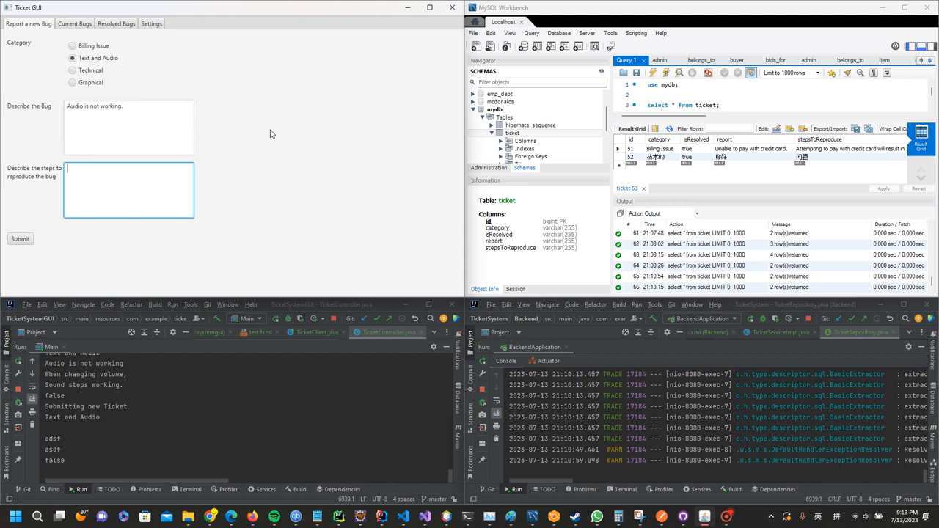
type("When")
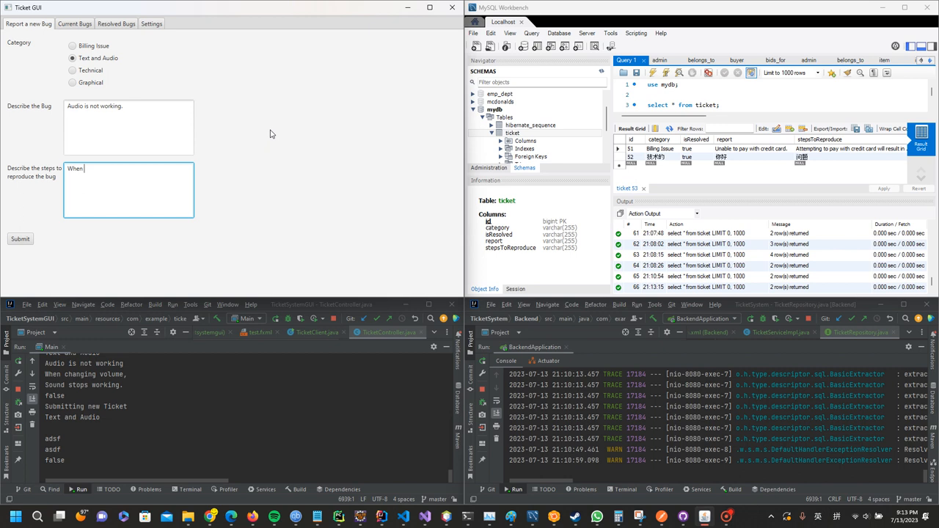
type("changing the")
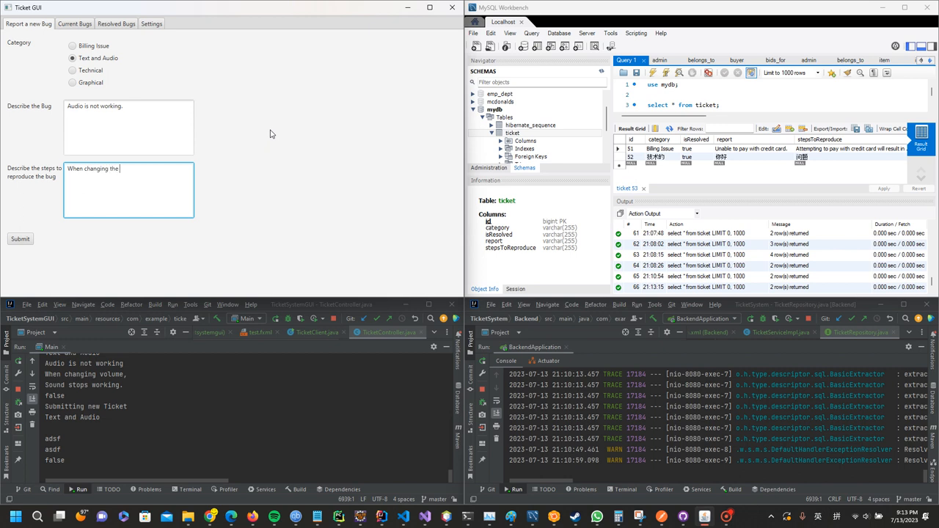
type("volume,")
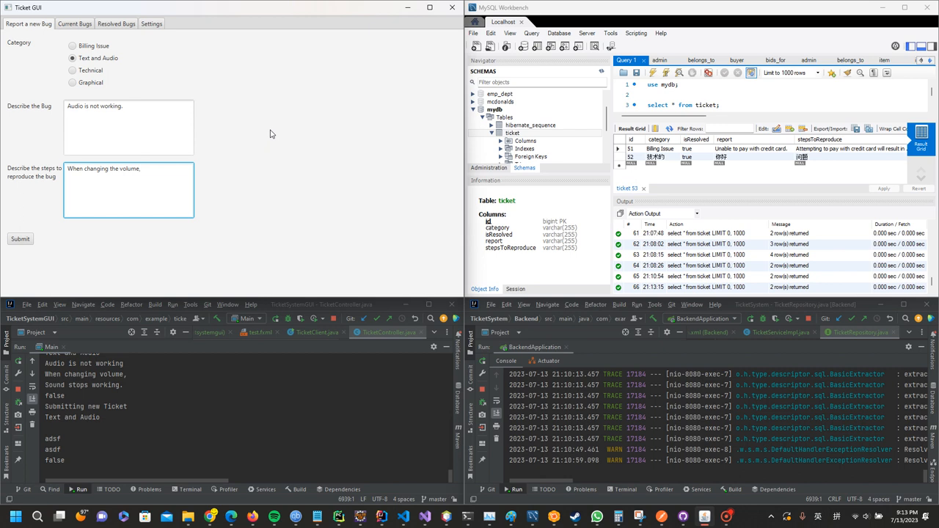
type("Sound will stop working.")
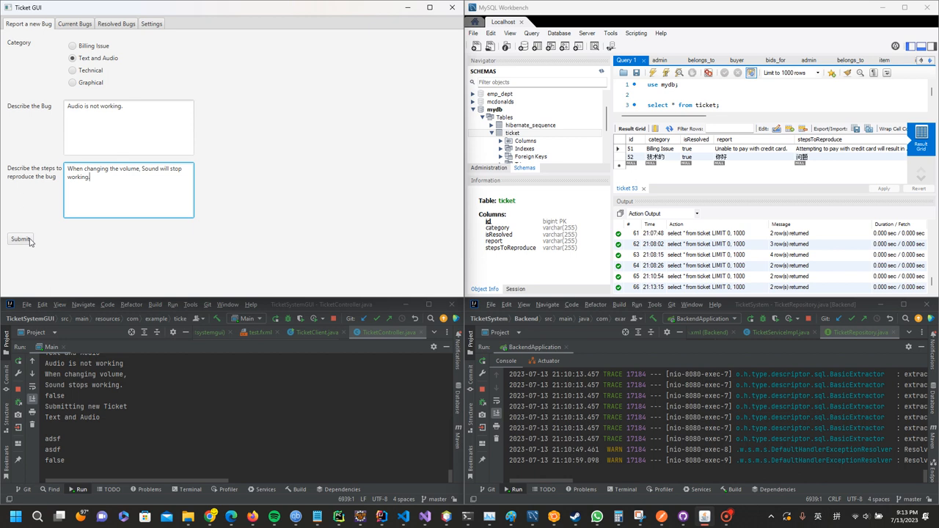
left_click(20, 238)
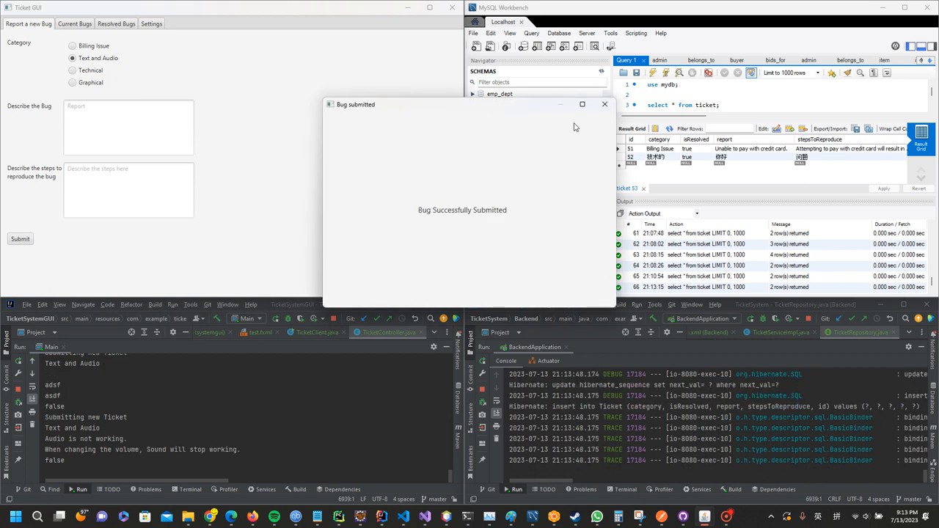
mouse_move(382, 205)
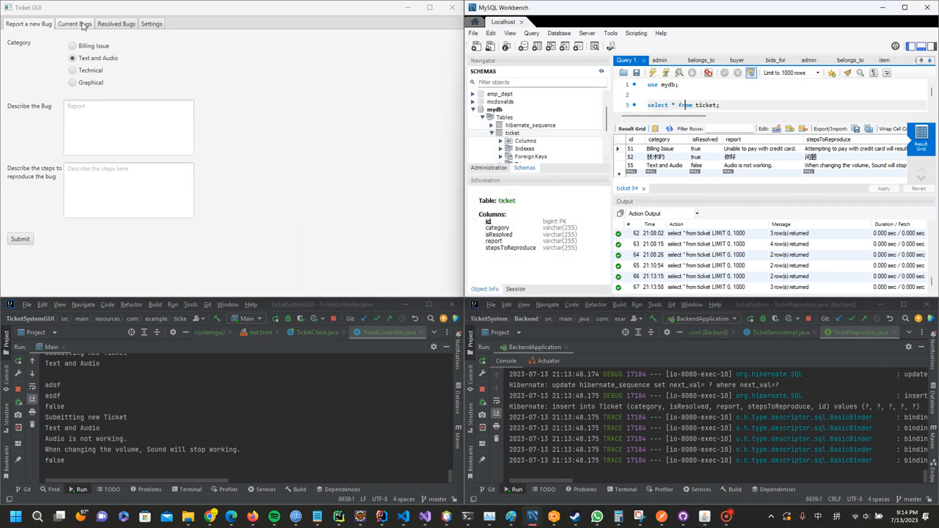
Show the Current Bugs list with the new unresolved audio ticket.
left_click(74, 23)
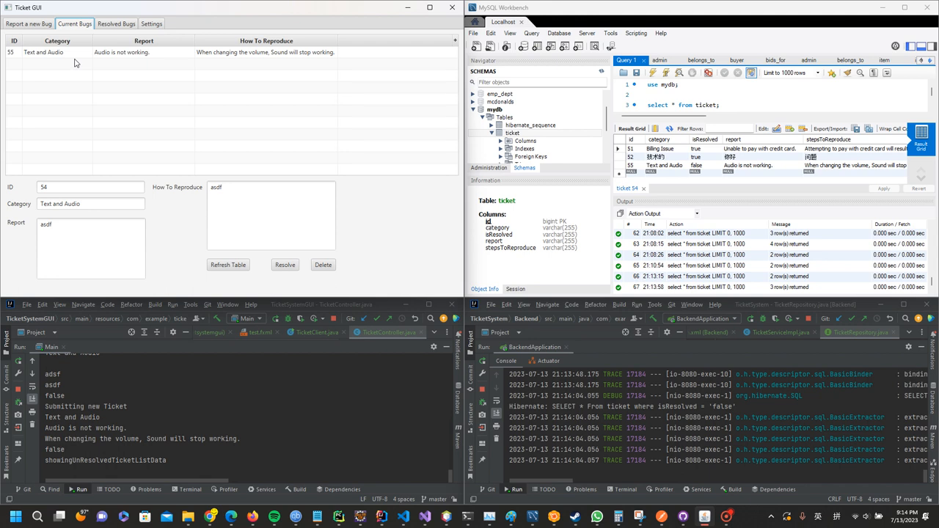
mouse_move(131, 60)
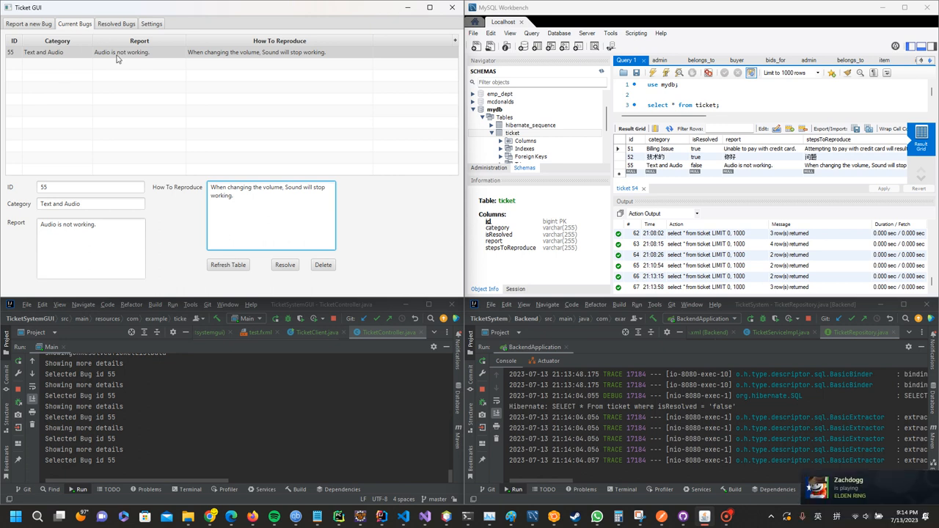
mouse_move(199, 59)
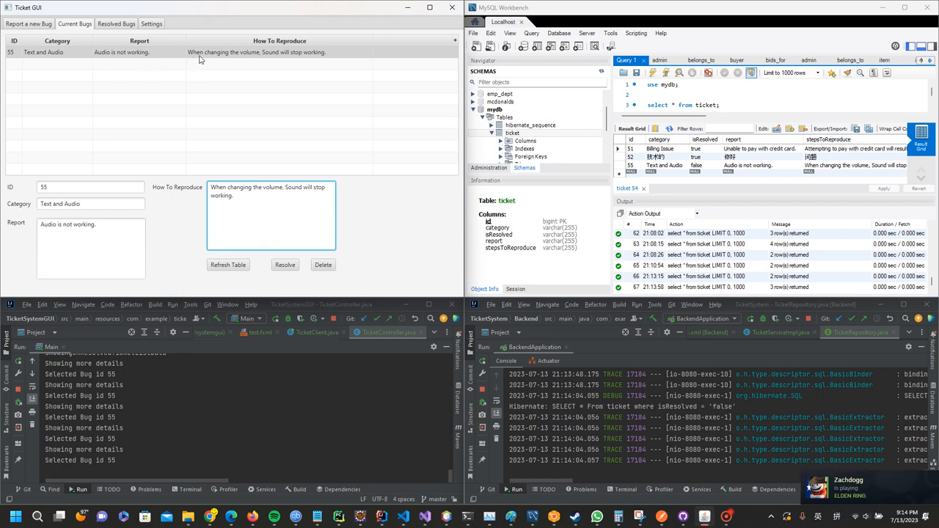
mouse_move(288, 276)
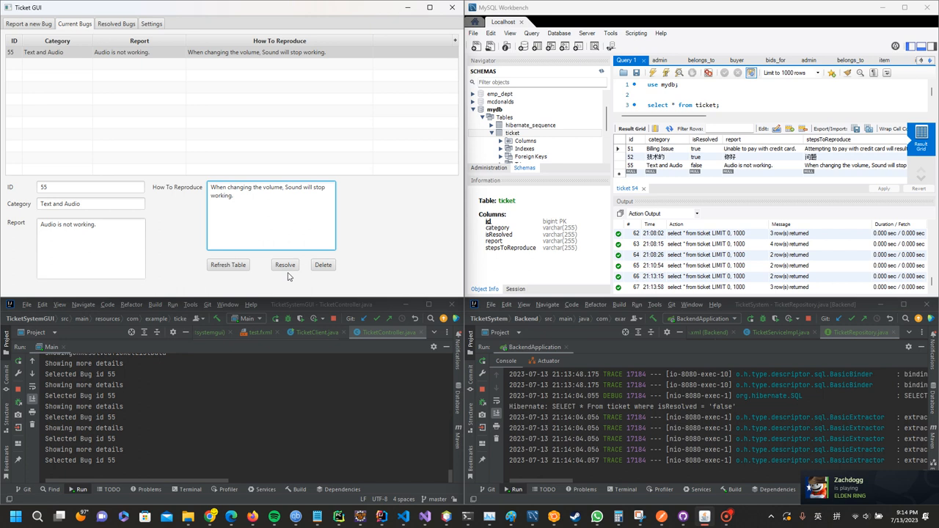
mouse_move(117, 48)
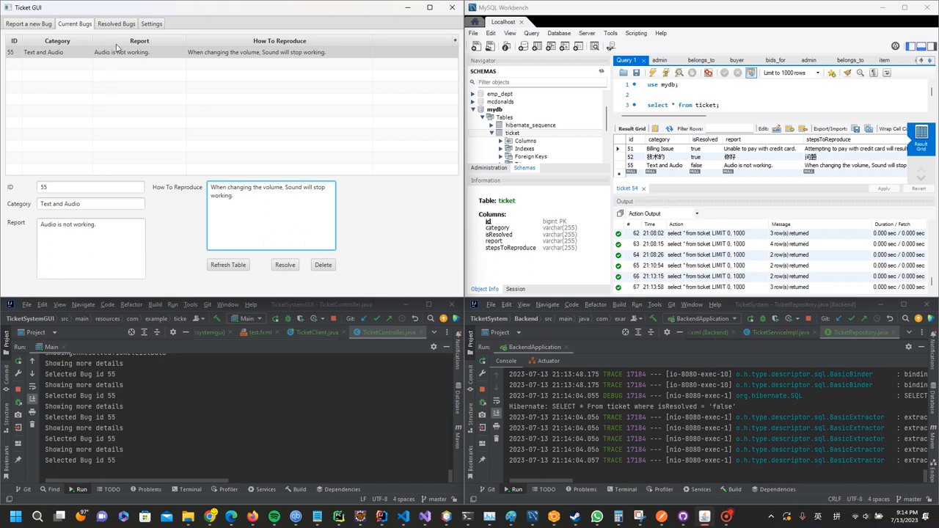
left_click(139, 53)
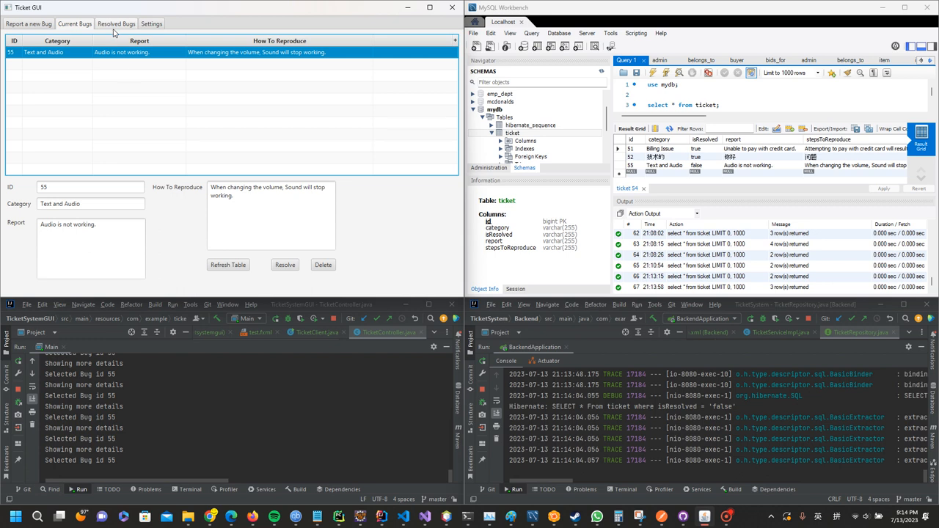
left_click(115, 23)
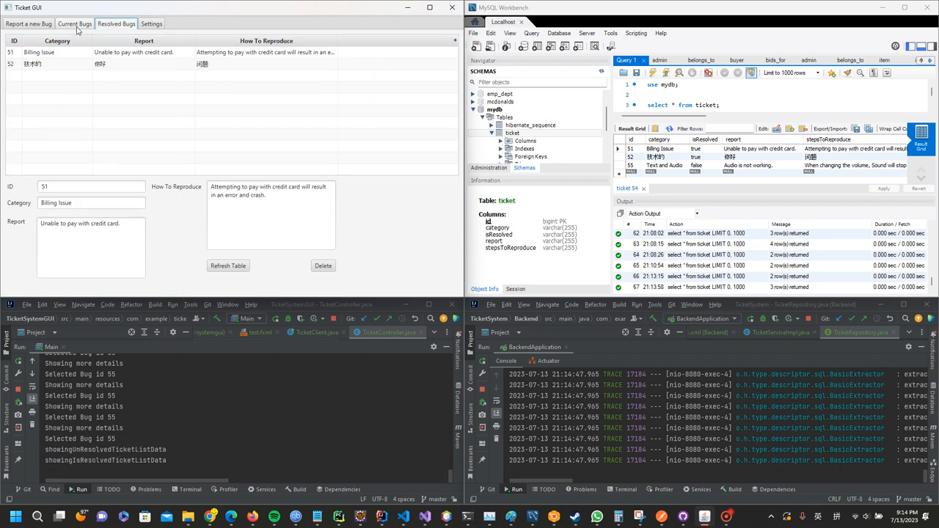
left_click(74, 23)
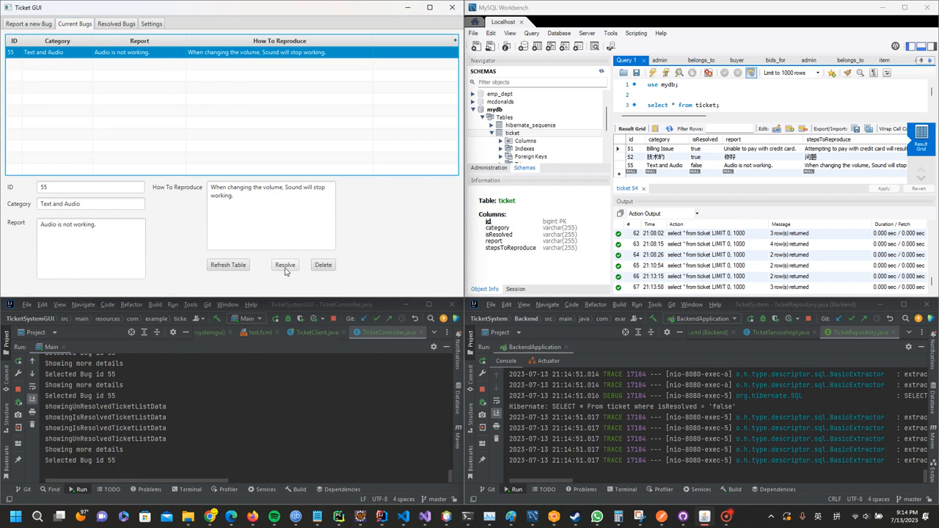
Resolve bug 55, then delete bug 52 from the Resolved Bugs list.
left_click(285, 265)
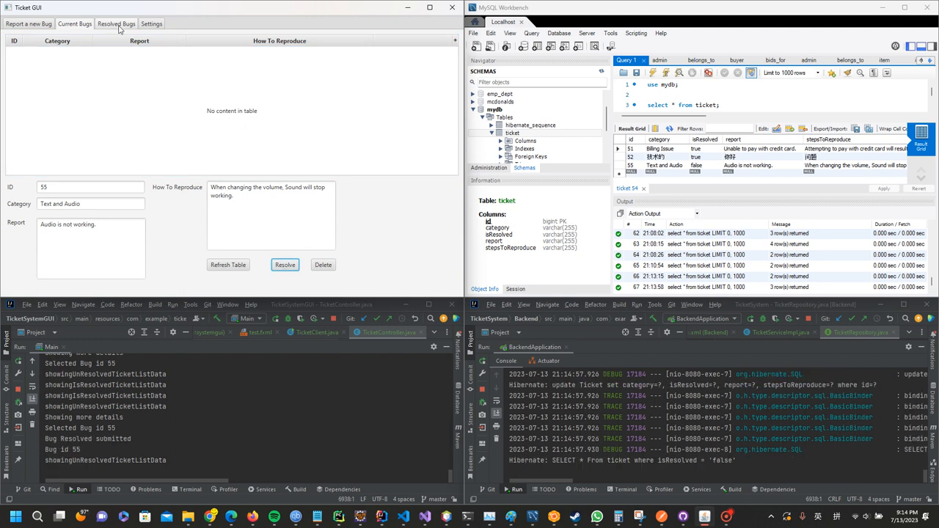
left_click(116, 23)
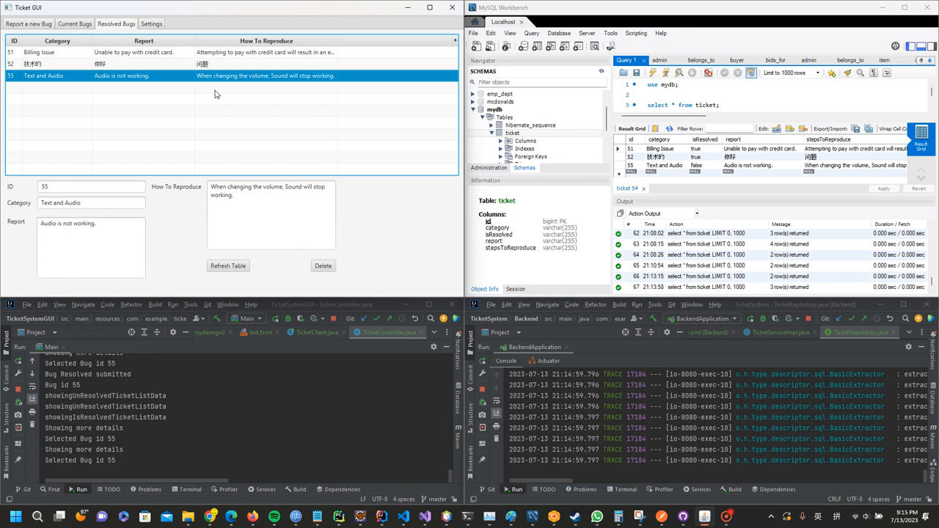
mouse_move(308, 149)
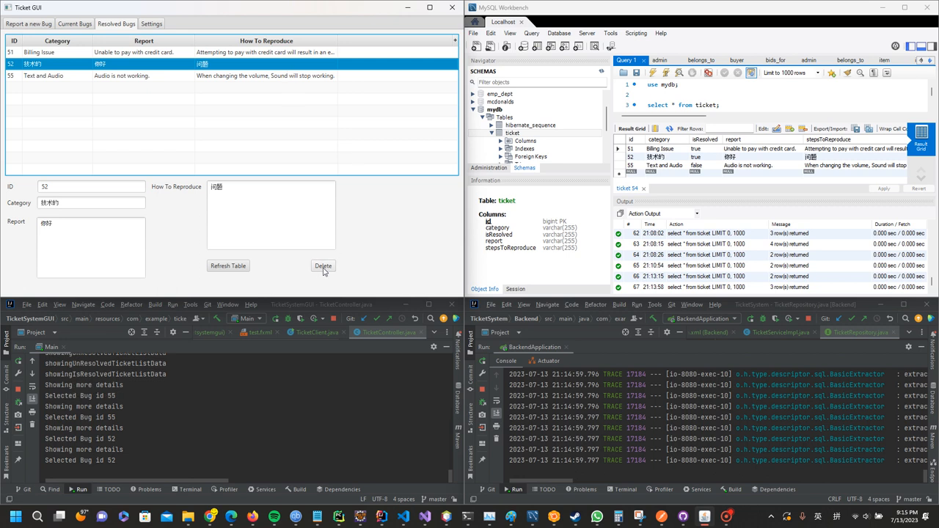
left_click(323, 266)
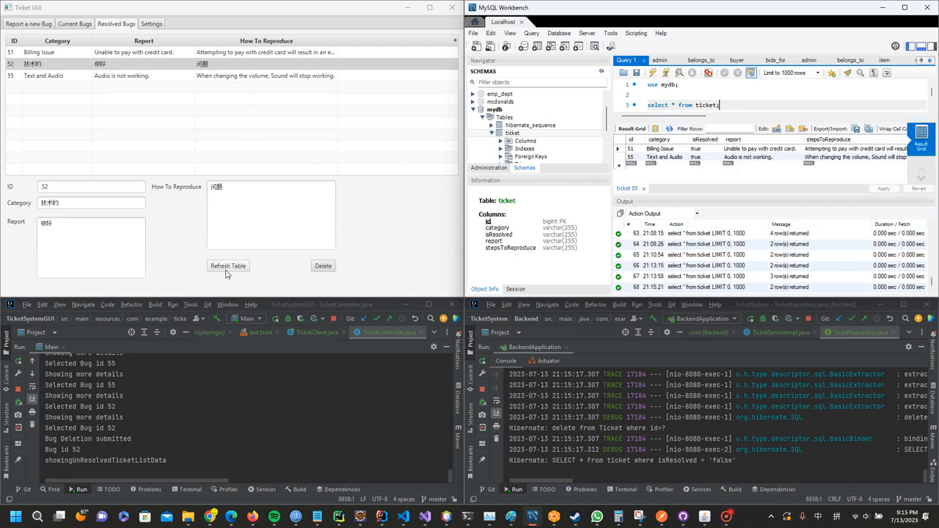
Refresh the resolved bugs table and go to the language settings.
left_click(228, 266)
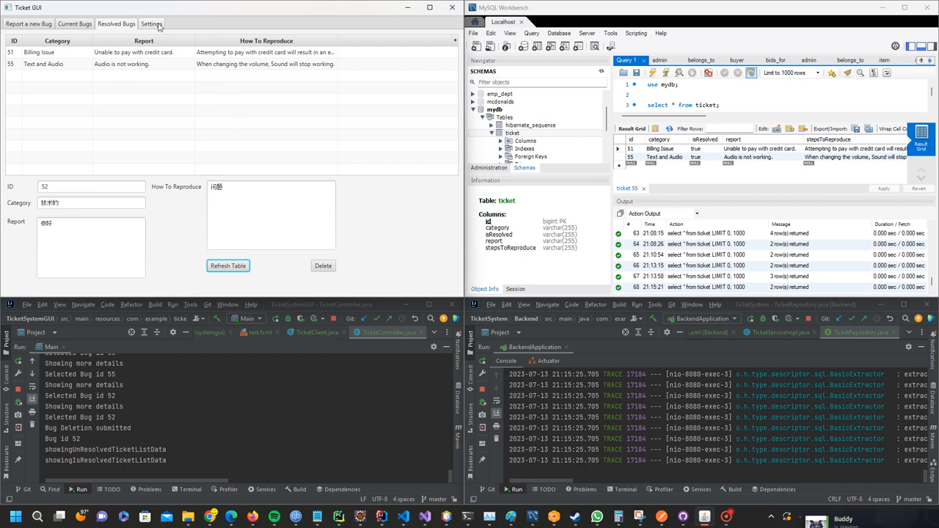
left_click(151, 24)
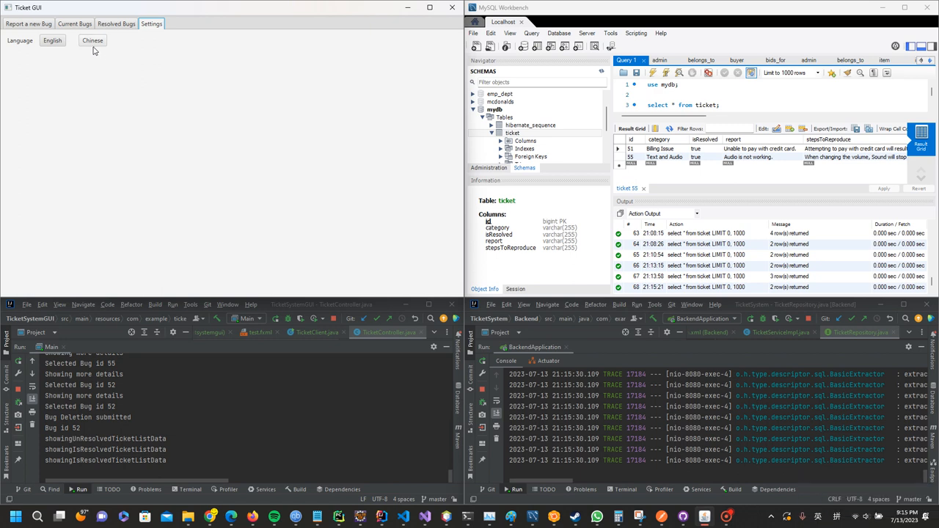
Switch the interface to Chinese and show the new-bug form.
left_click(93, 41)
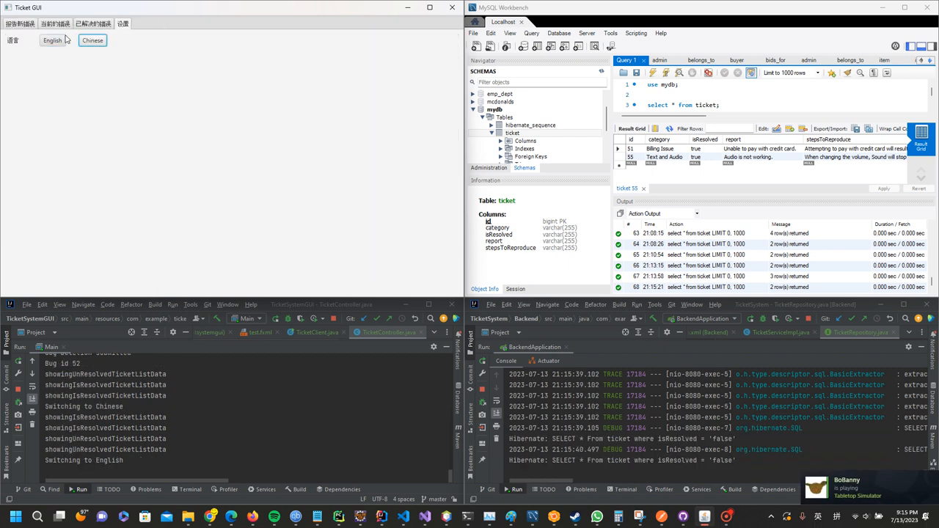
left_click(93, 40)
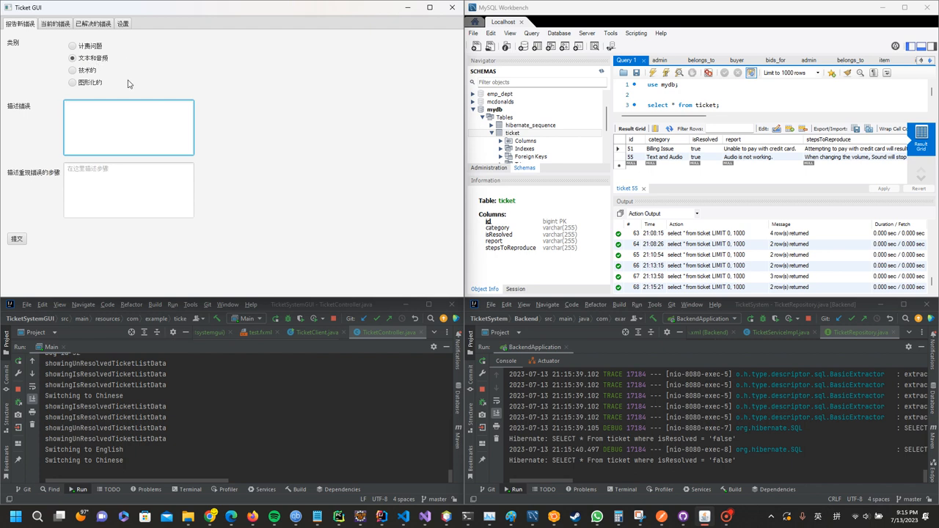
Enter 你好 as the bug report description.
type("报告")
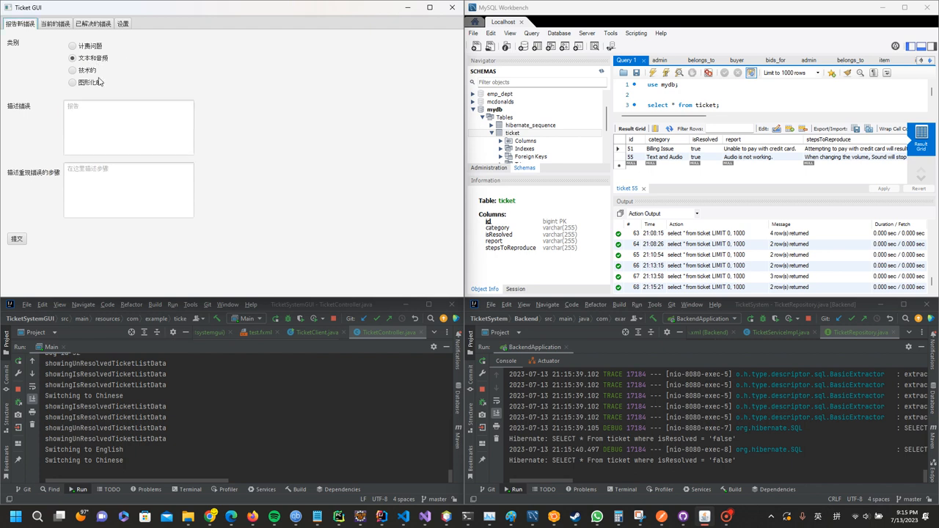
type("a")
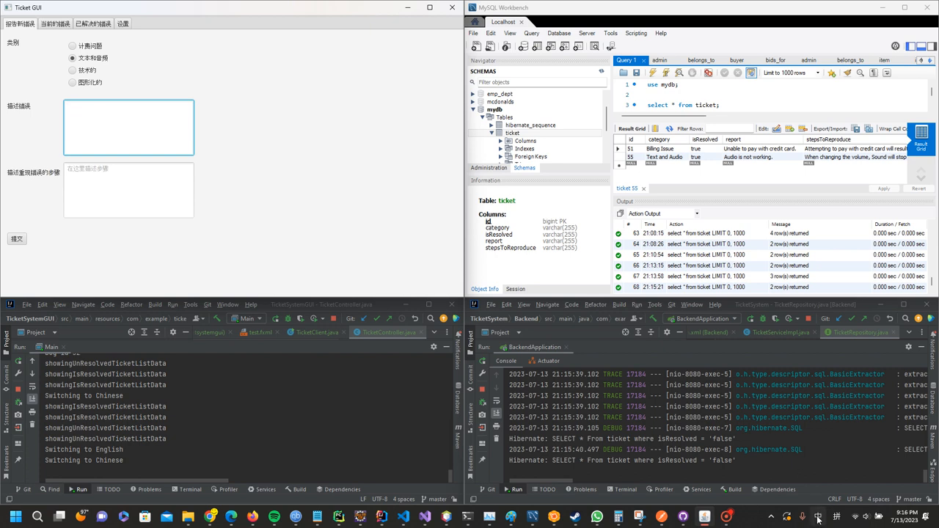
left_click(130, 117)
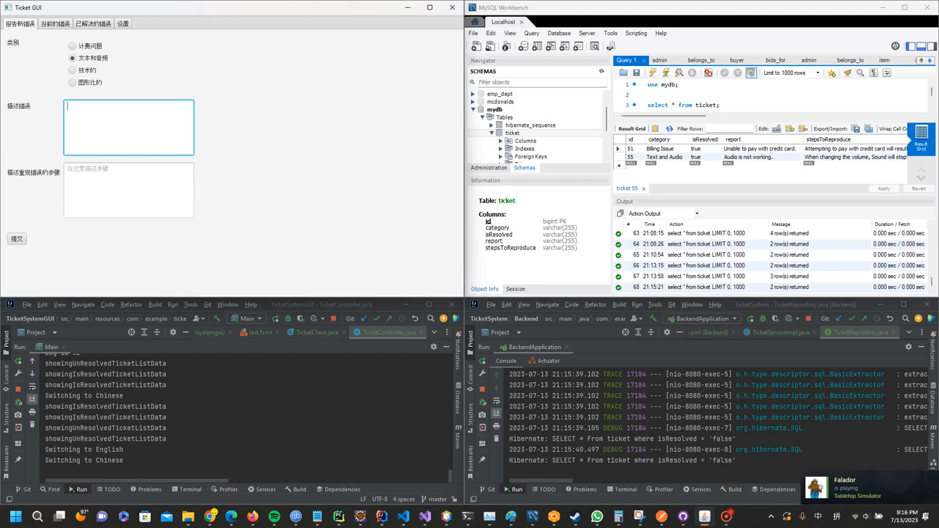
type("你好")
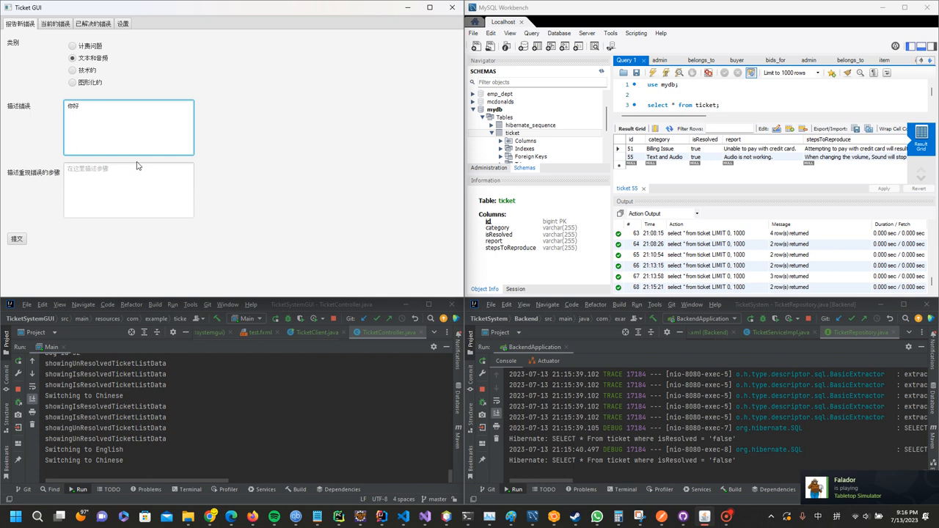
Enter 你好 as the reproduction steps and submit, creating bug 56.
left_click(129, 189)
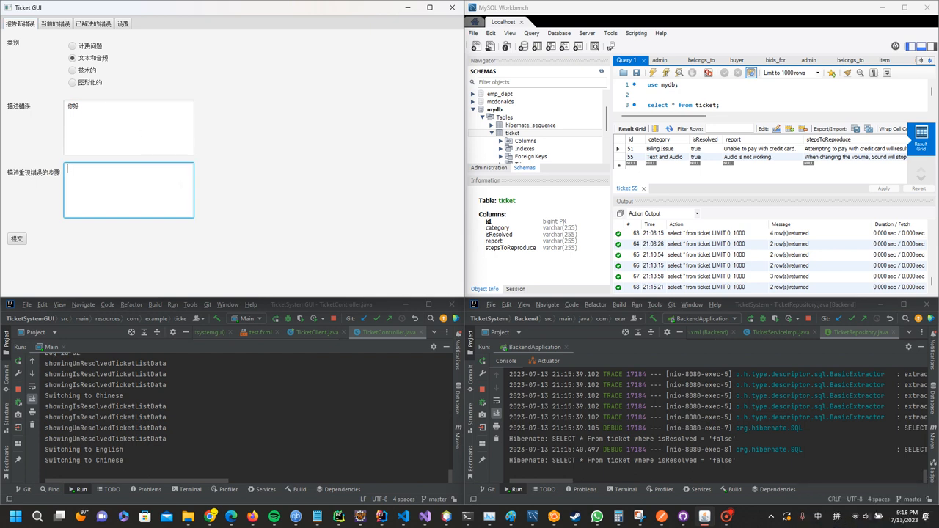
type("ni")
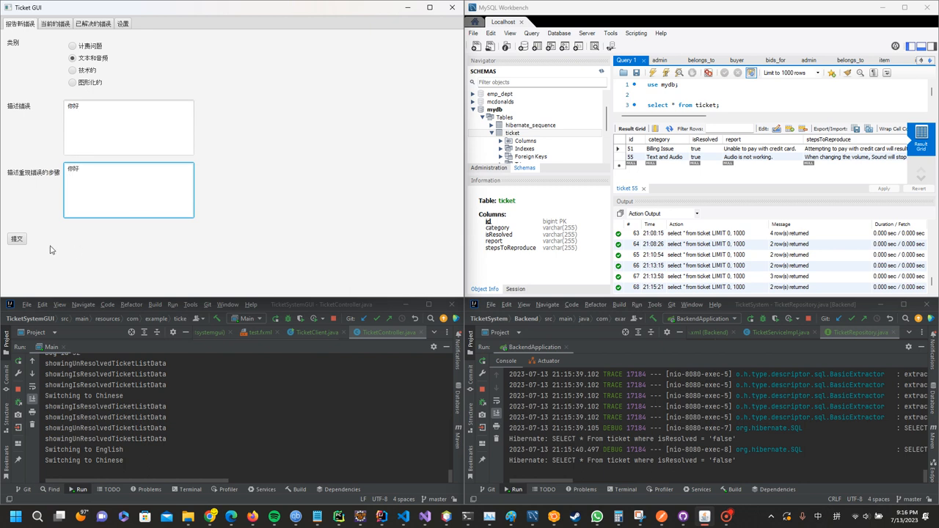
left_click(16, 238)
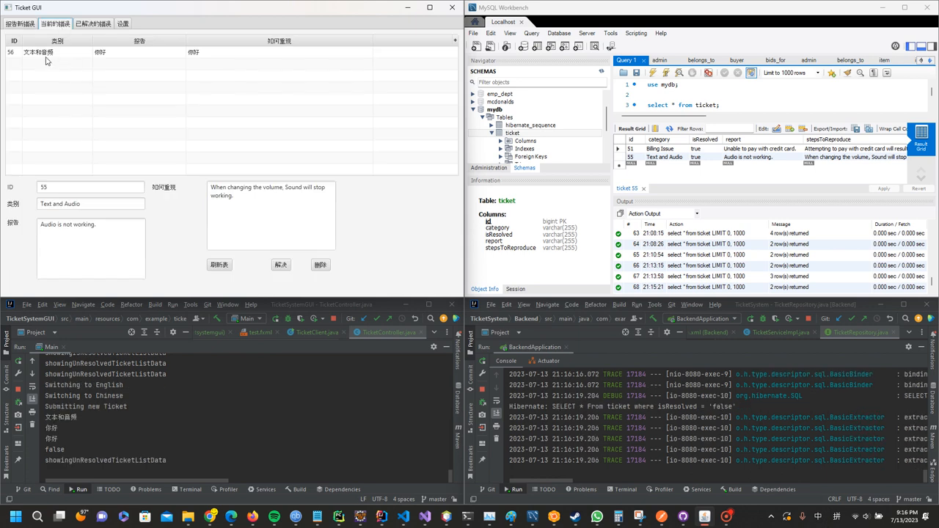
mouse_move(38, 66)
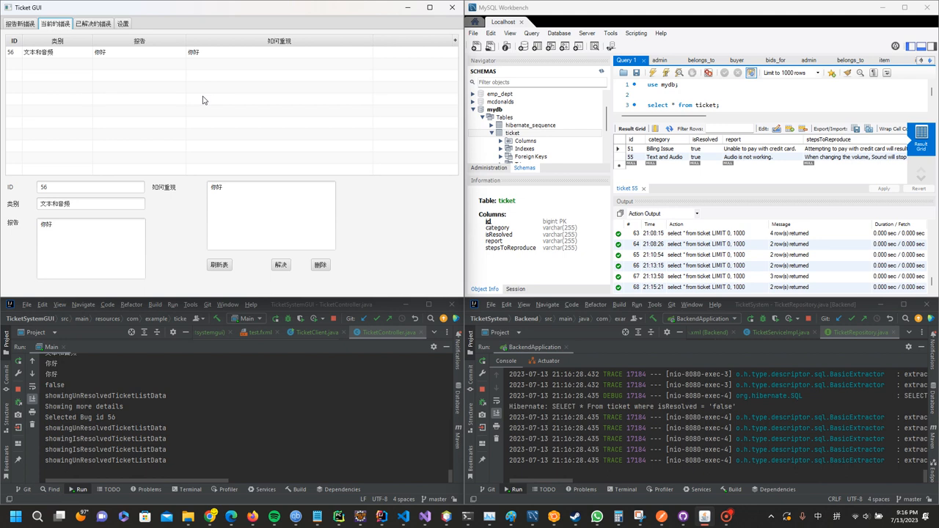
mouse_move(748, 520)
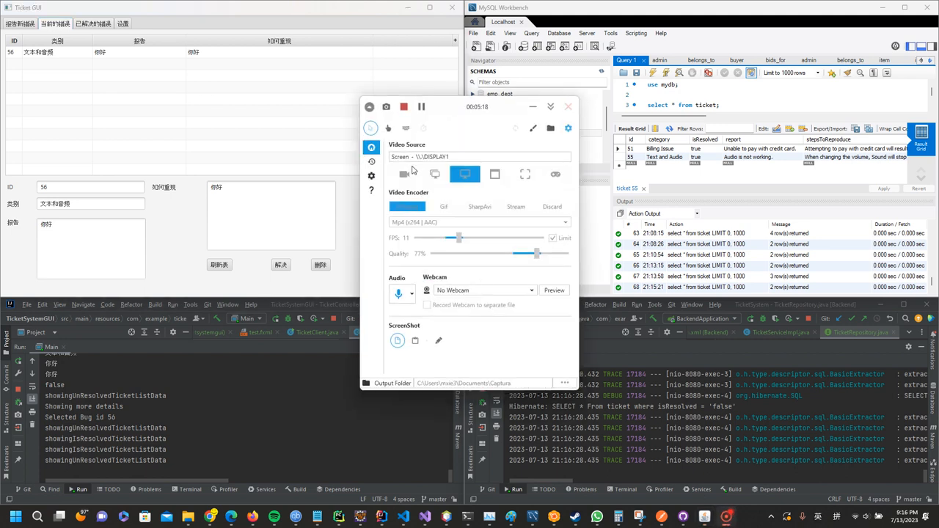
left_click(404, 107)
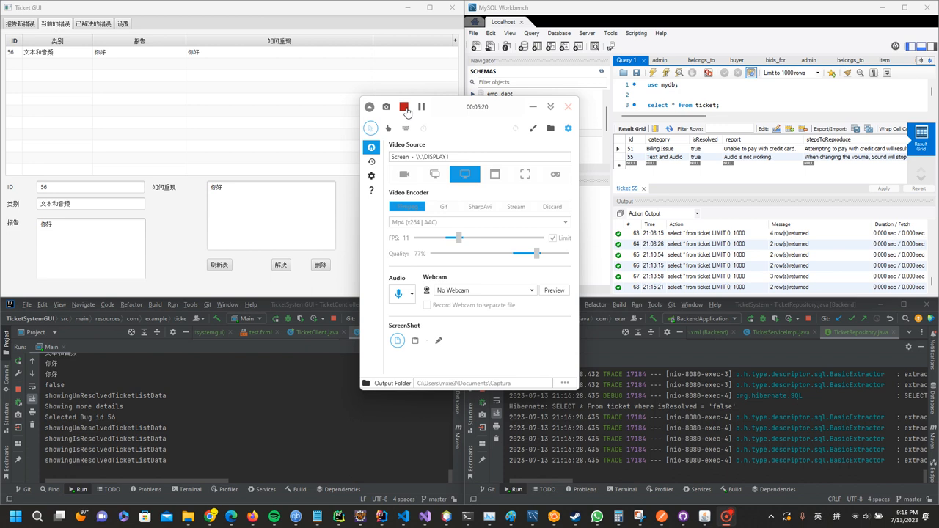